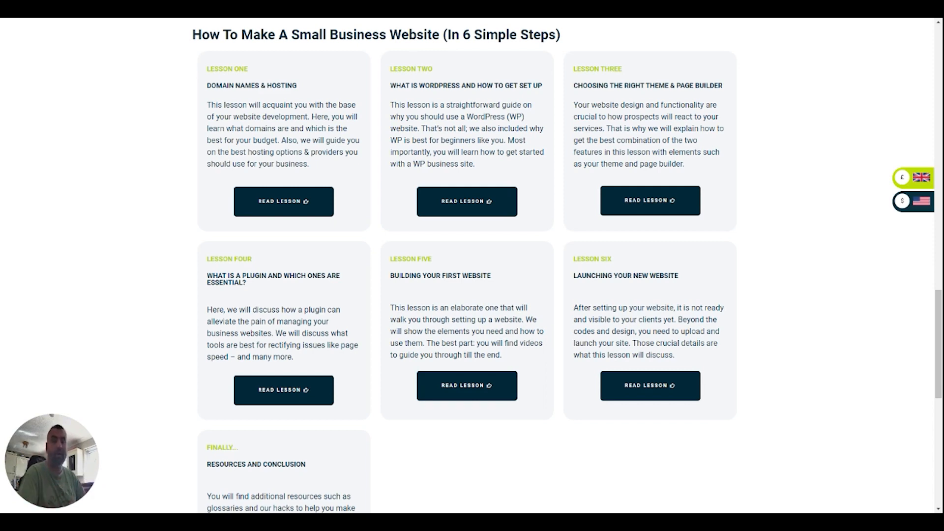
{"action": "scroll", "scroll_direction": "down", "scroll_amount": 3}
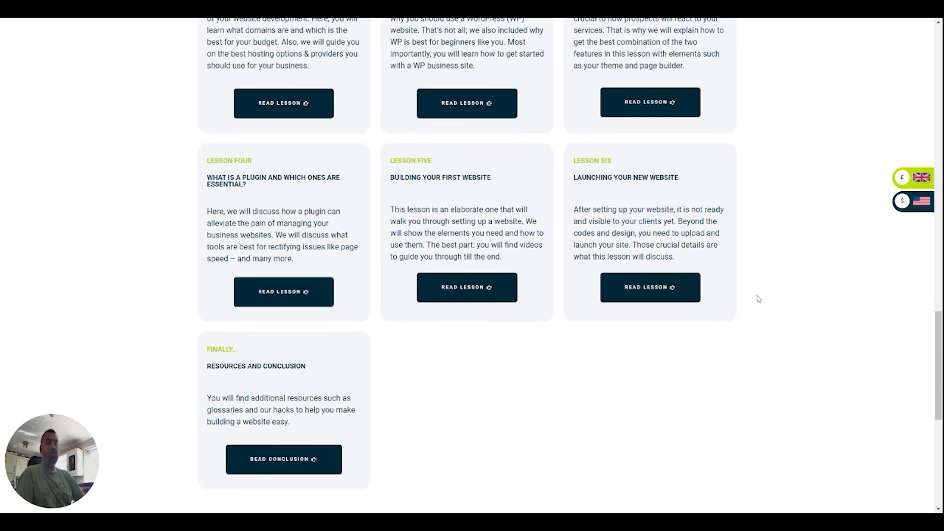
{"action": "scroll", "scroll_direction": "down", "scroll_amount": 3}
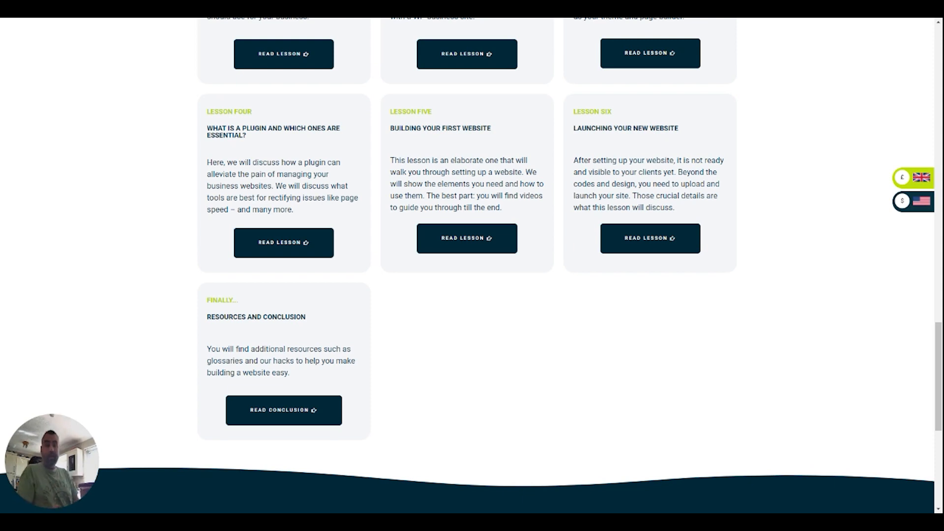
{"action": "scroll", "scroll_direction": "up", "scroll_amount": 3}
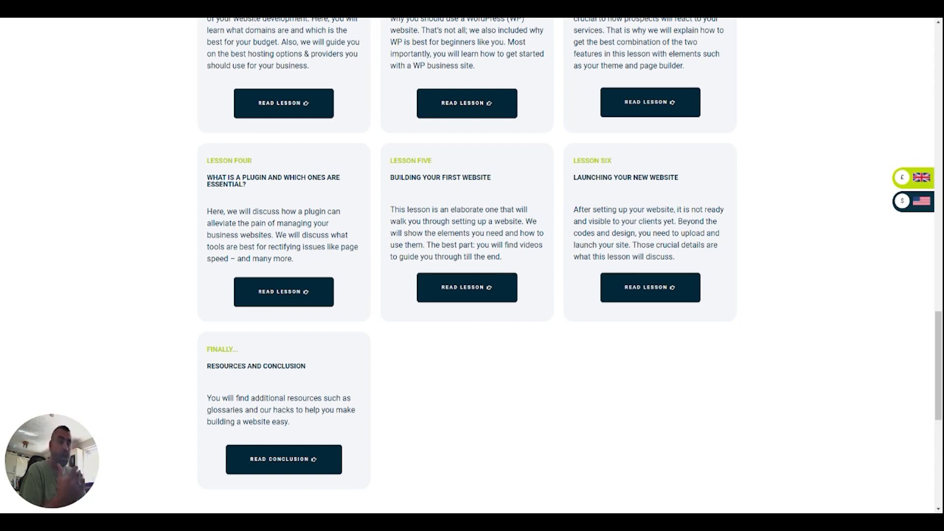
{"action": "scroll", "scroll_direction": "down", "scroll_amount": 3}
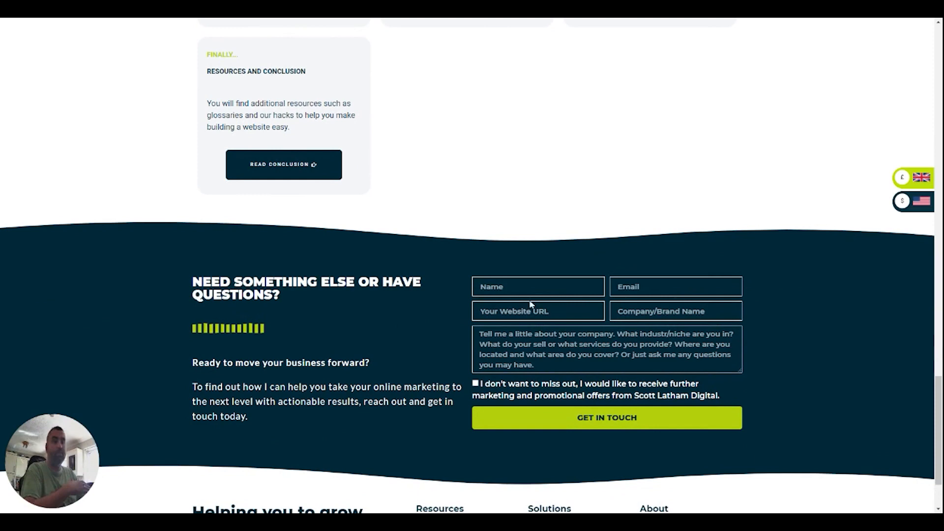
{"action": "scroll", "scroll_direction": "up", "scroll_amount": 3}
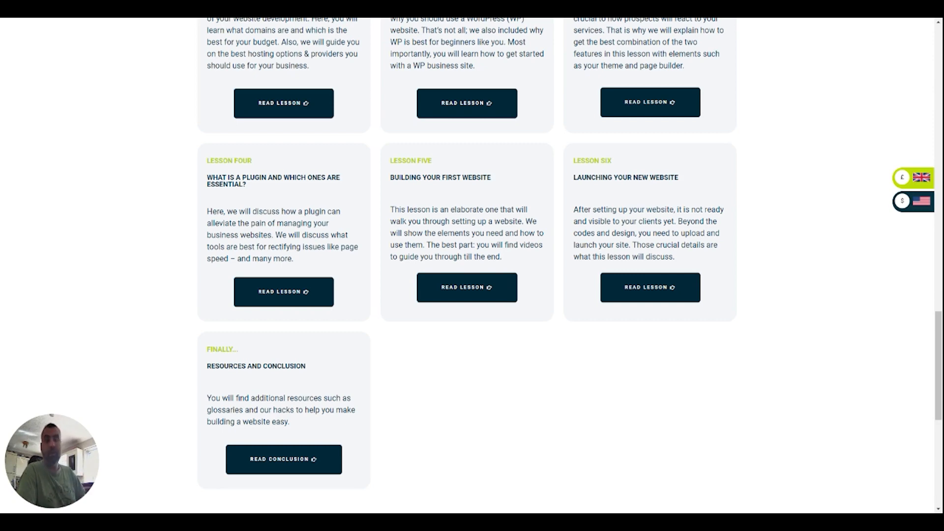
{"action": "scroll", "scroll_direction": "up", "scroll_amount": 3}
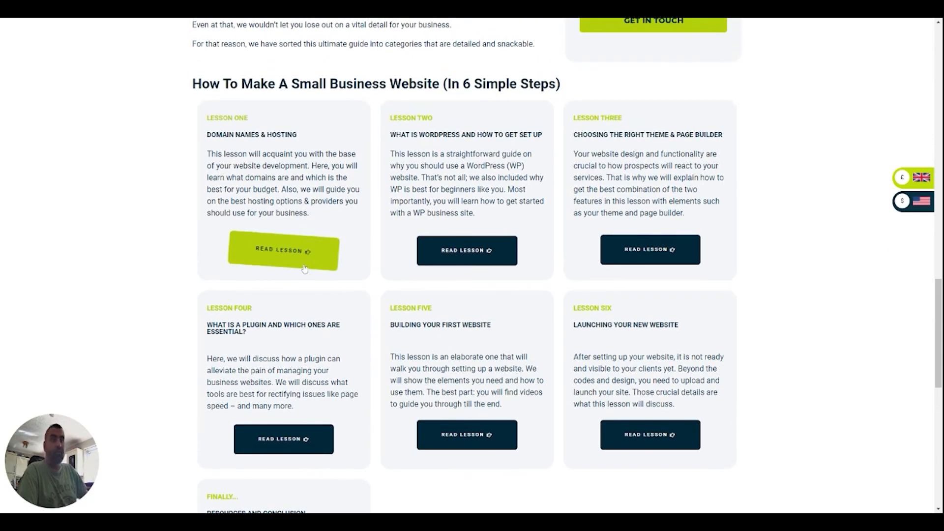
{"action": "mouse_move", "coordinate": [363, 269]}
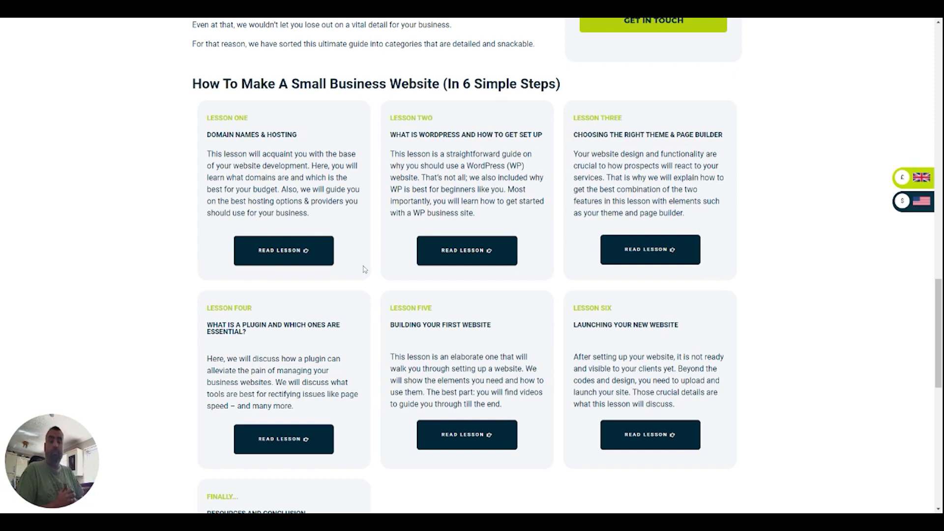